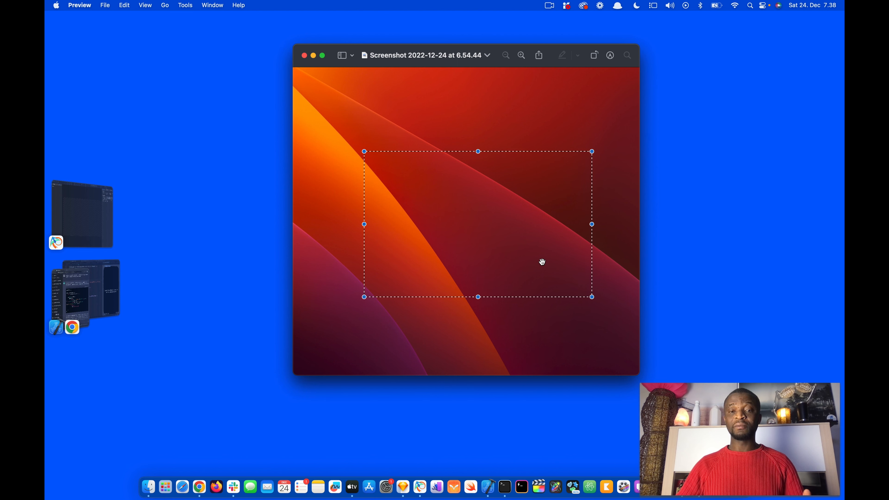
pyautogui.moveTo(416, 168)
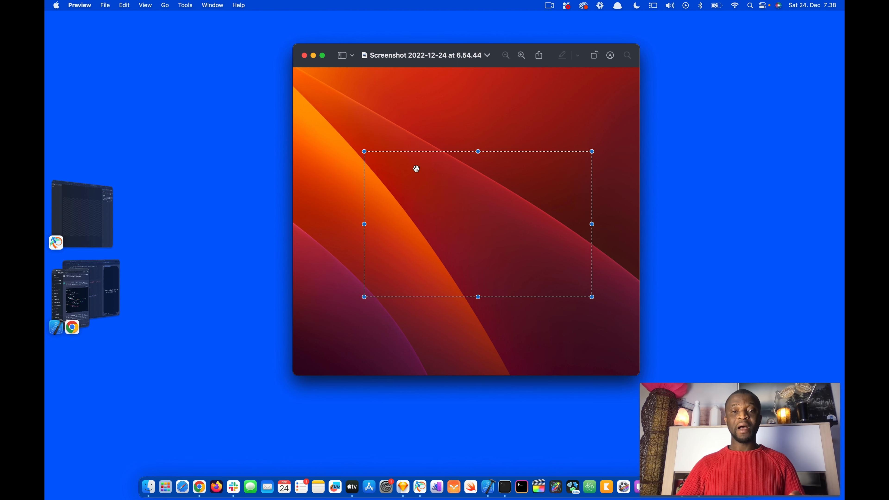
pyautogui.moveTo(368, 198)
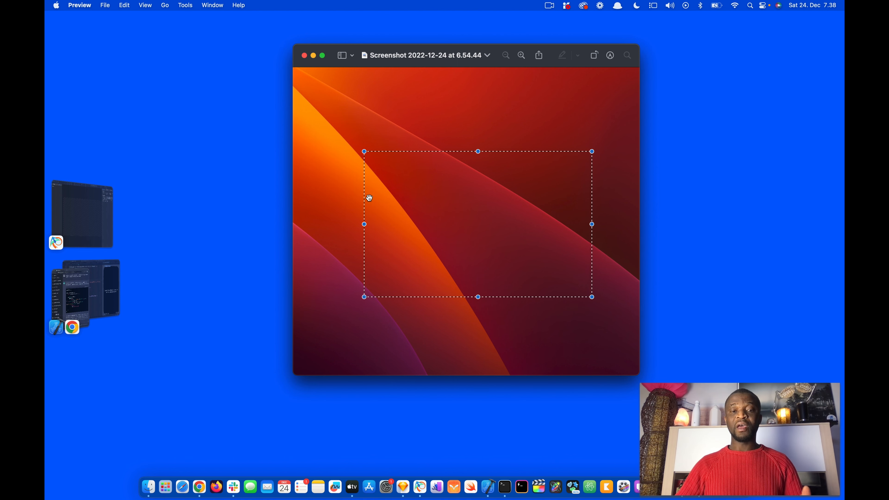
pyautogui.moveTo(531, 170)
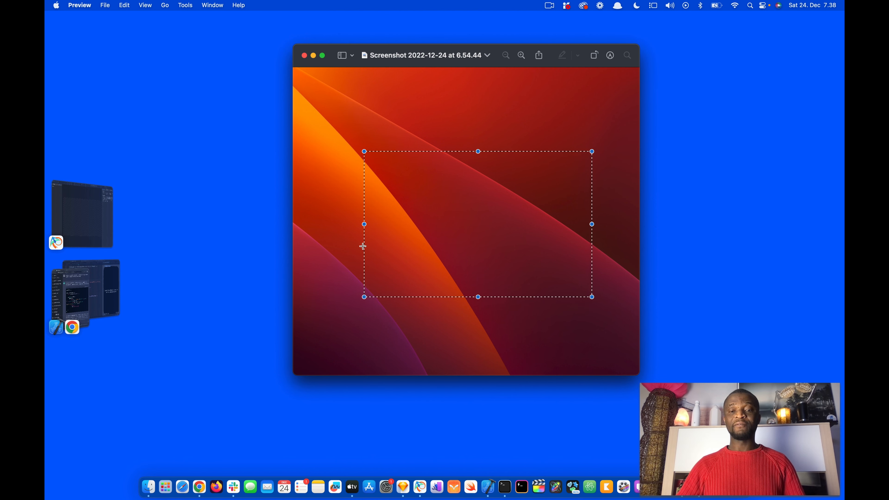
pyautogui.moveTo(363, 196)
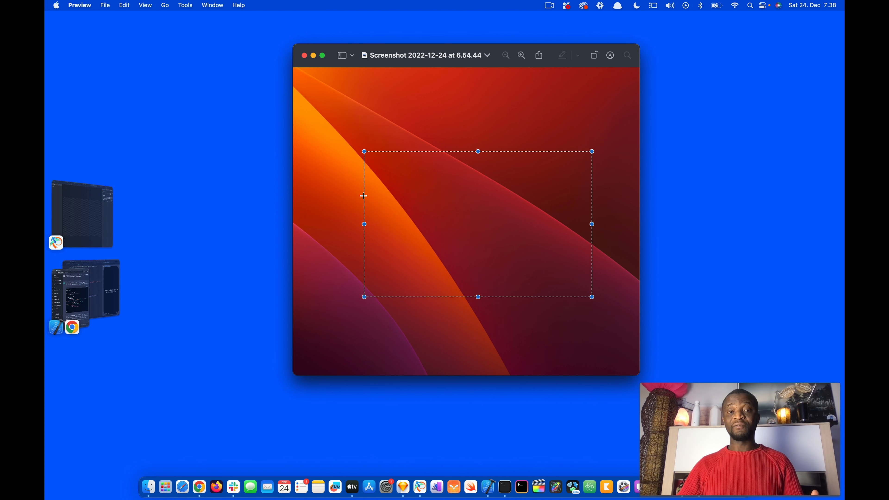
pyautogui.moveTo(348, 193)
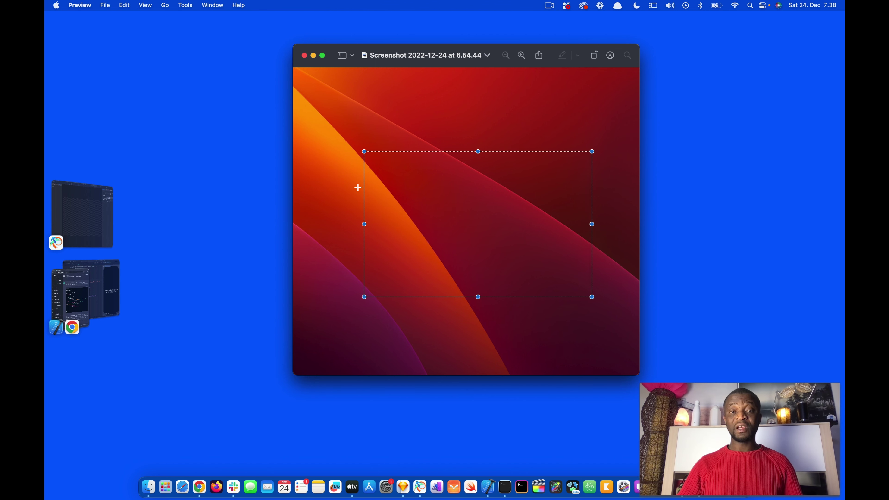
pyautogui.moveTo(369, 184)
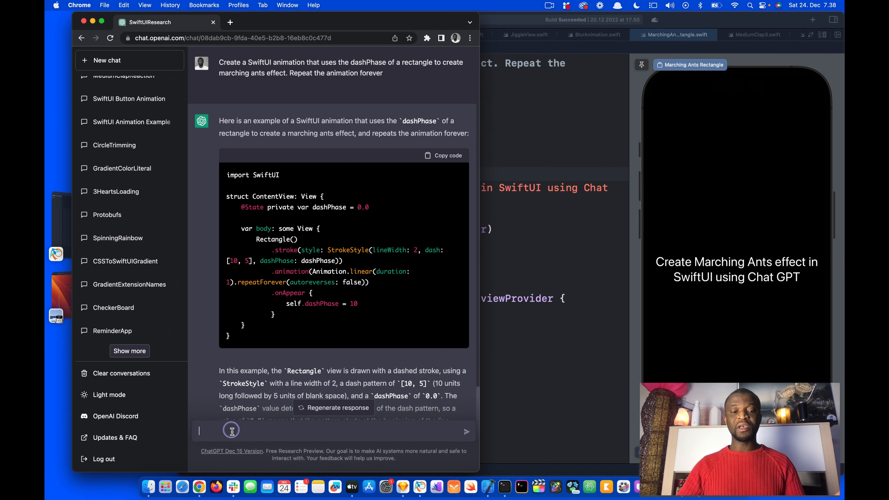
pyautogui.moveTo(245, 72)
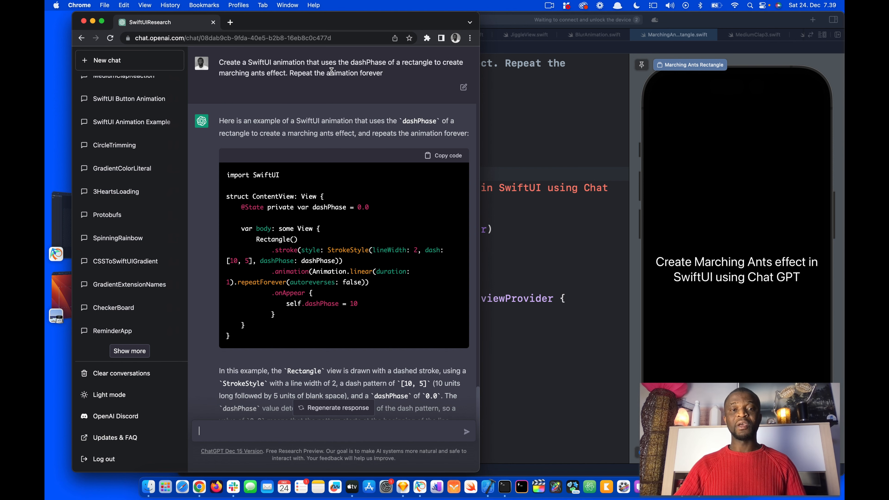
pyautogui.moveTo(414, 73)
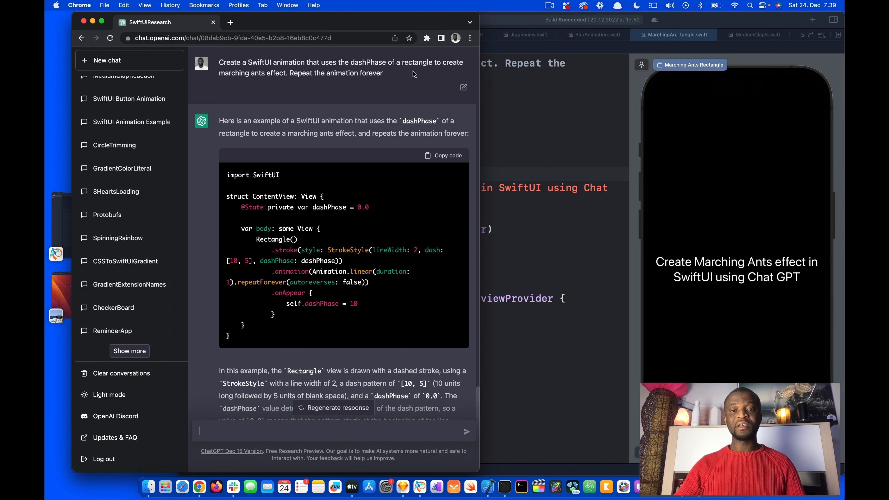
pyautogui.moveTo(237, 85)
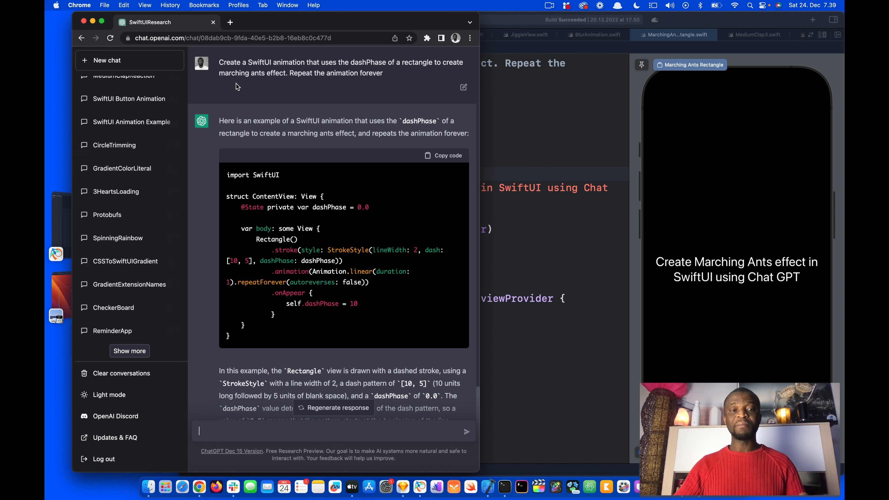
pyautogui.moveTo(346, 83)
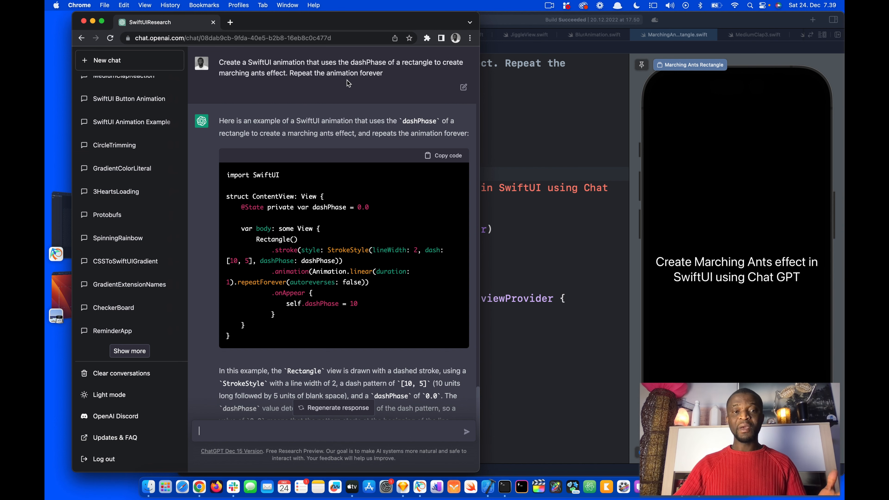
pyautogui.moveTo(375, 83)
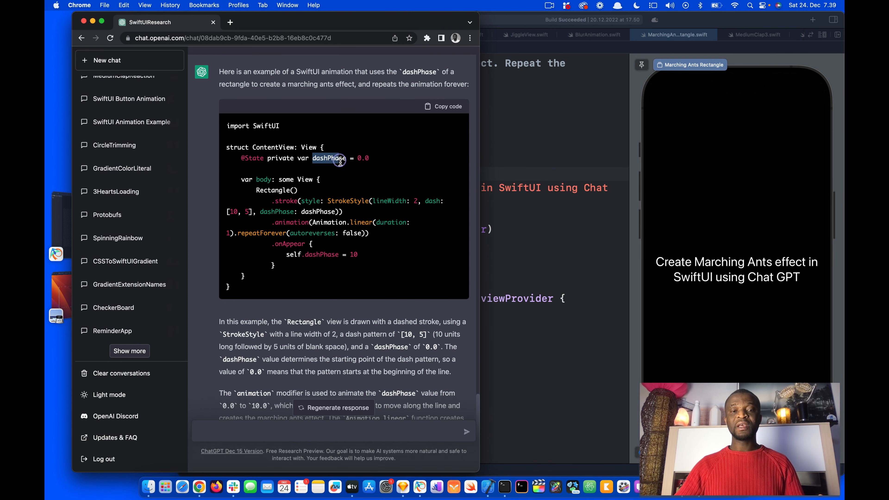
pyautogui.moveTo(308, 169)
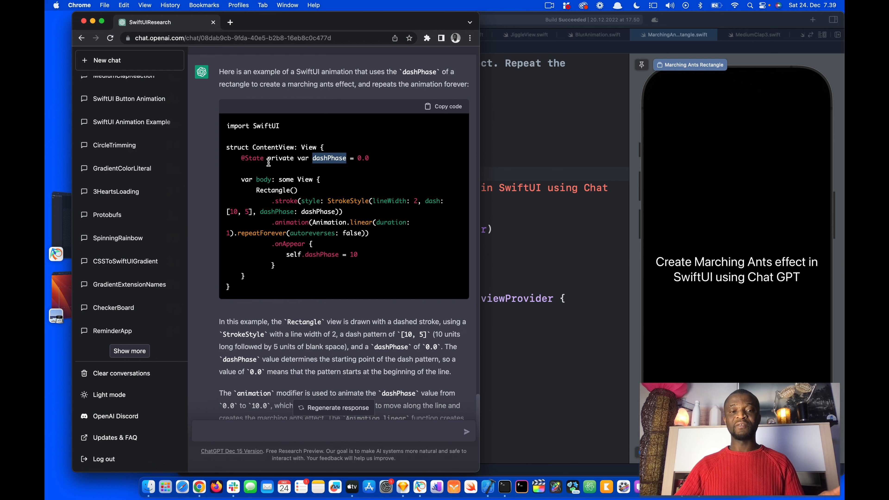
# - Review the dashPhase state variable and its onAppear assignment to 10 in MarchingAntsRectangle
pyautogui.doubleClick(362, 158)
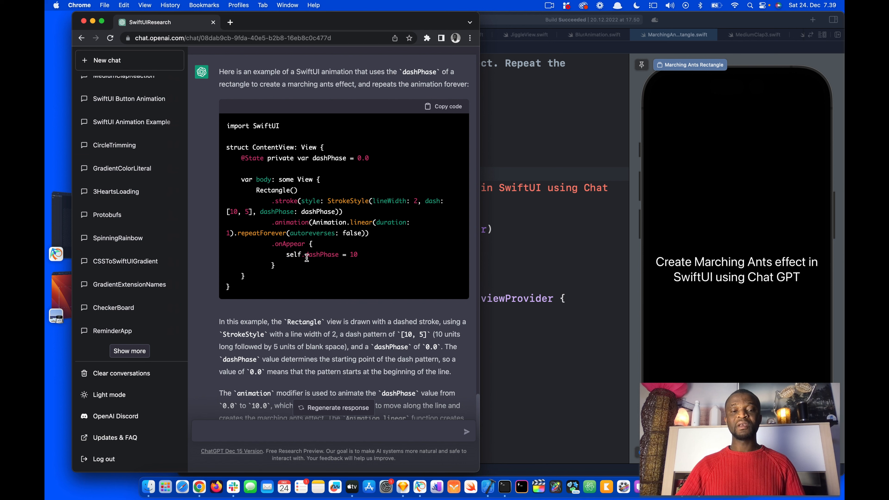
pyautogui.doubleClick(322, 255)
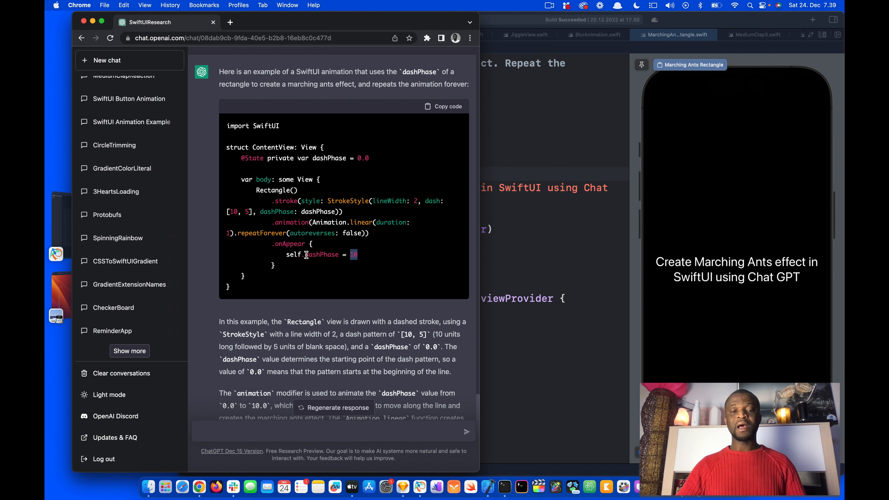
pyautogui.doubleClick(321, 255)
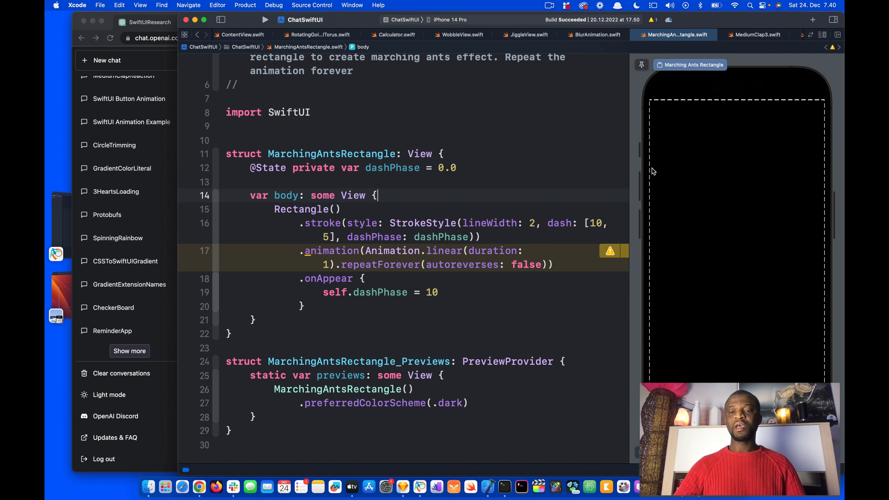
pyautogui.moveTo(649, 153)
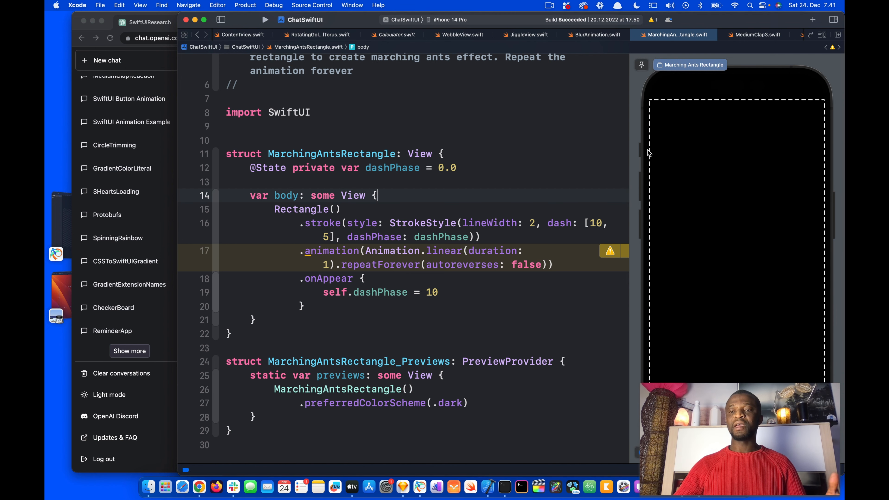
pyautogui.moveTo(565, 241)
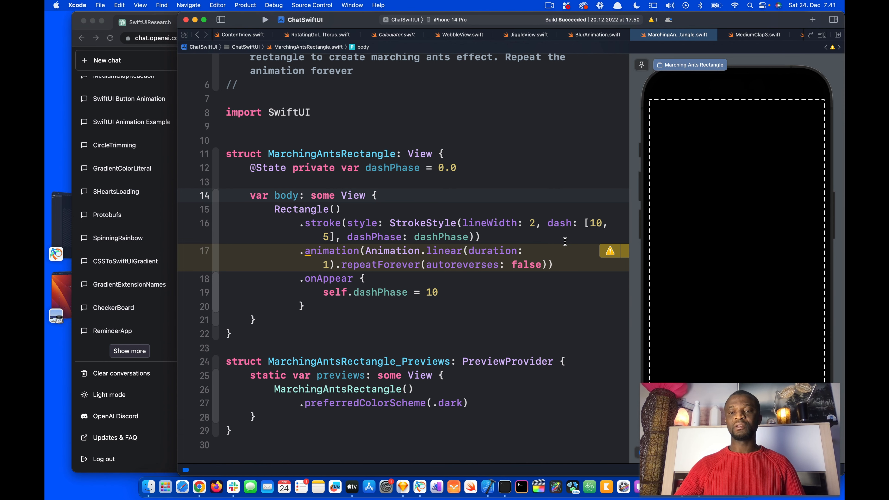
pyautogui.moveTo(611, 255)
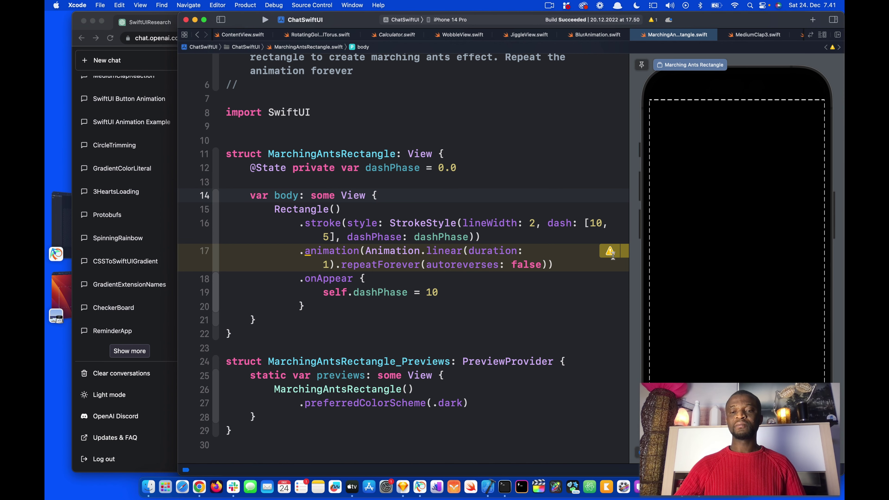
# - Inspect and dismiss the iOS 15.0 deprecation warning on the .animation modifier
pyautogui.click(611, 251)
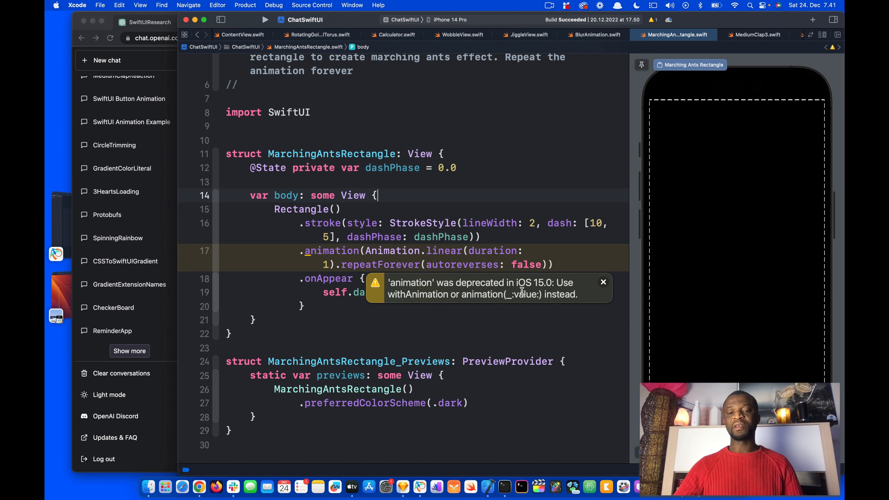
pyautogui.click(603, 282)
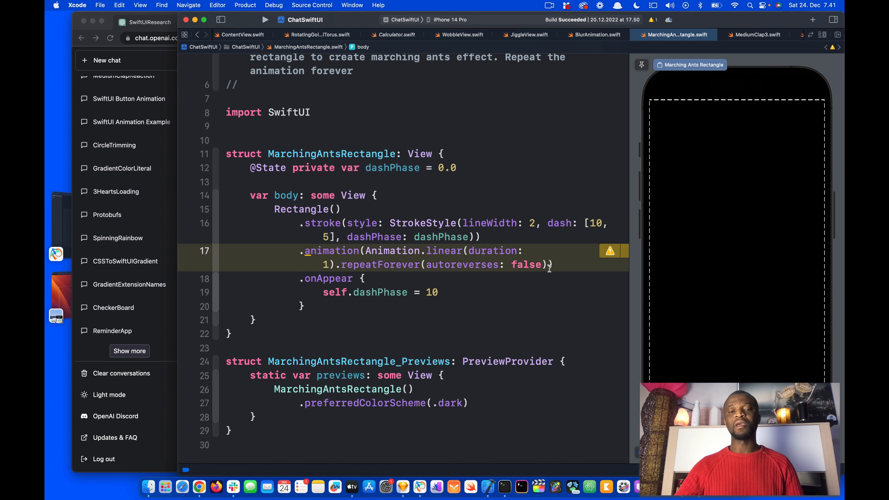
# - Add value: dashPhase to the repeating animation so it uses the non-deprecated form
pyautogui.doubleClick(392, 167)
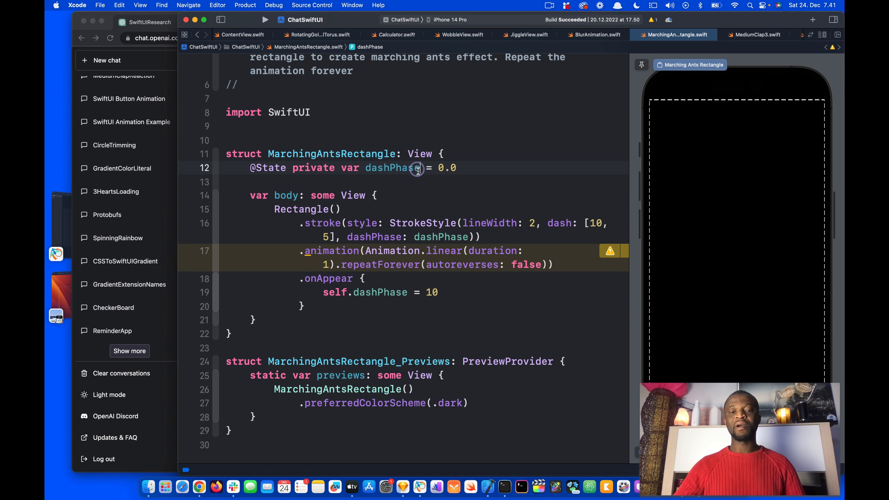
pyautogui.doubleClick(391, 168)
pyautogui.write(', ')
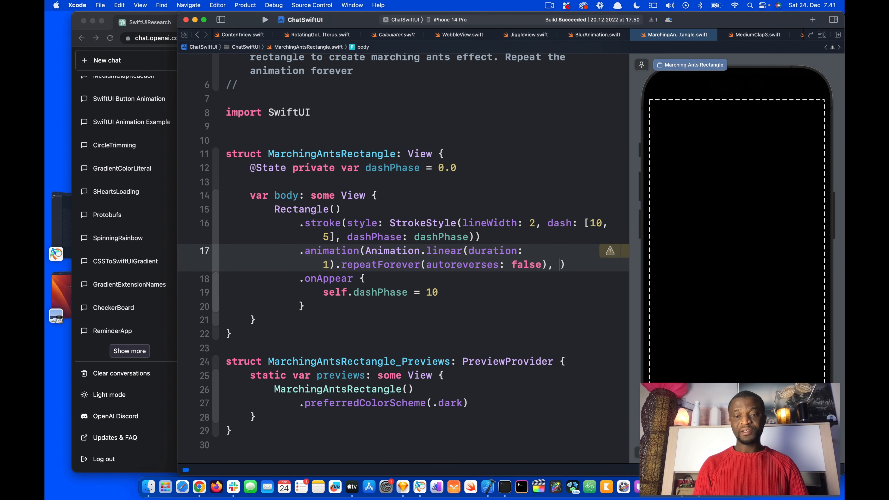
pyautogui.write('value: dashPhase')
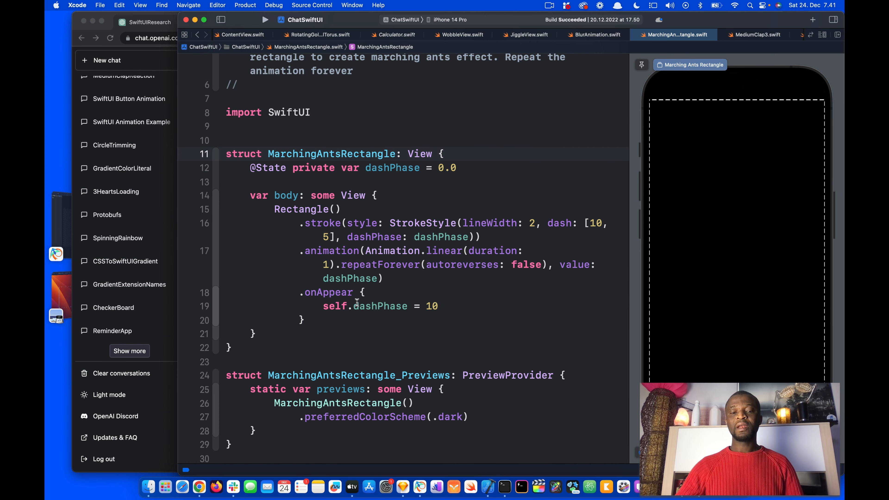
pyautogui.doubleClick(334, 305)
pyautogui.write('6')
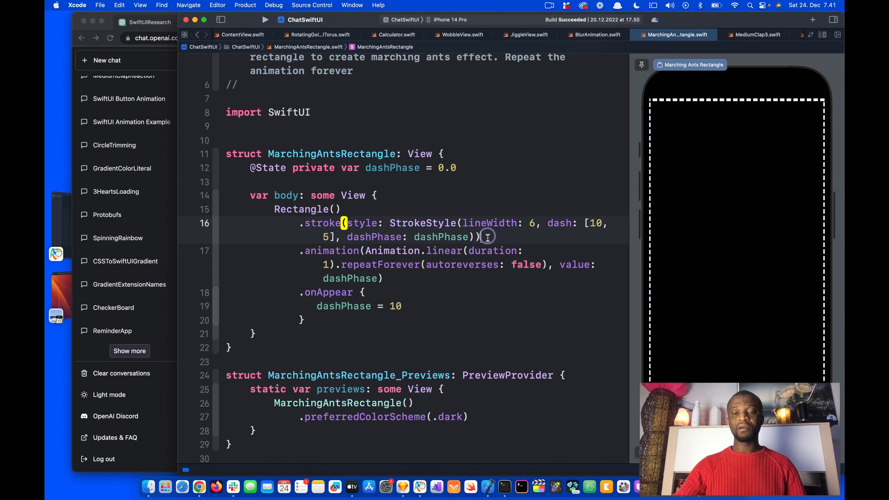
# - Add a .frame(width: 300, height: 200) modifier after the rectangle's stroke
pyautogui.write('.frame(width: 300, height: 200')
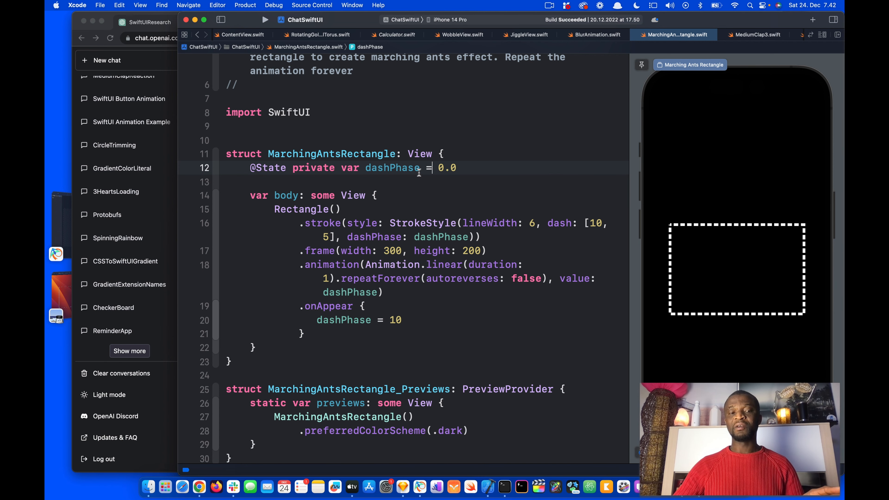
pyautogui.moveTo(687, 245)
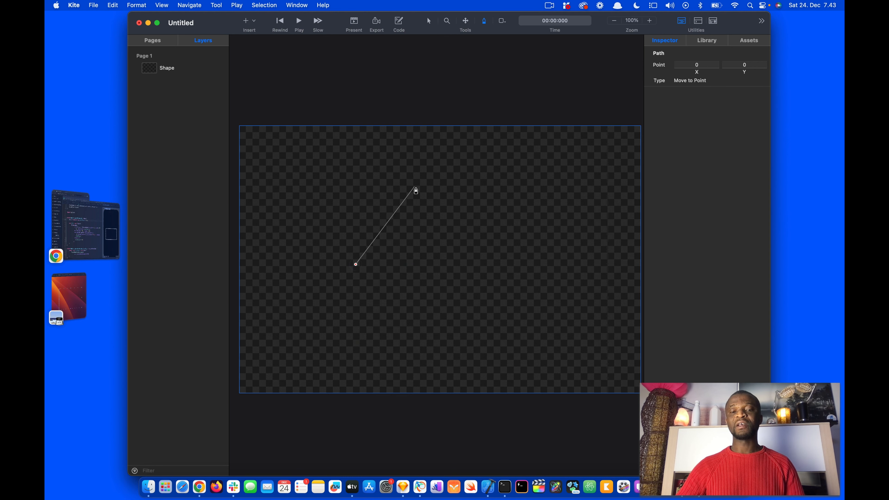
# - Place the third path point and finish the path as a new Shape layer
pyautogui.click(538, 273)
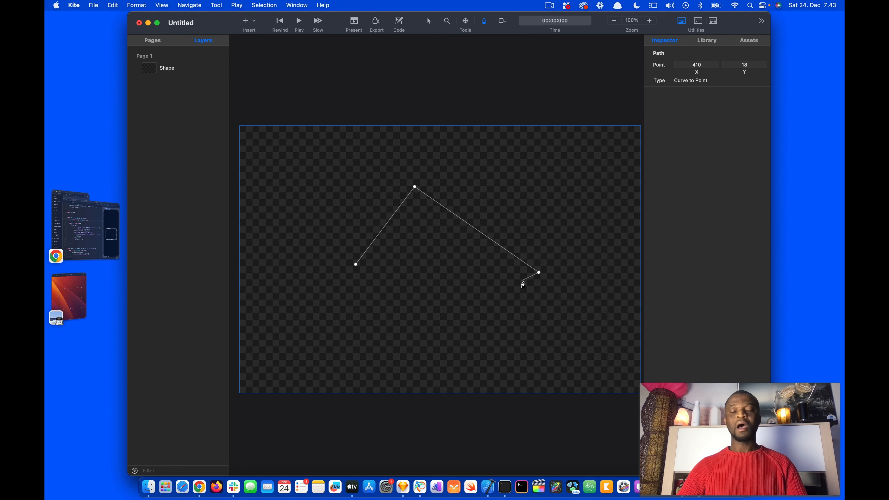
pyautogui.click(428, 21)
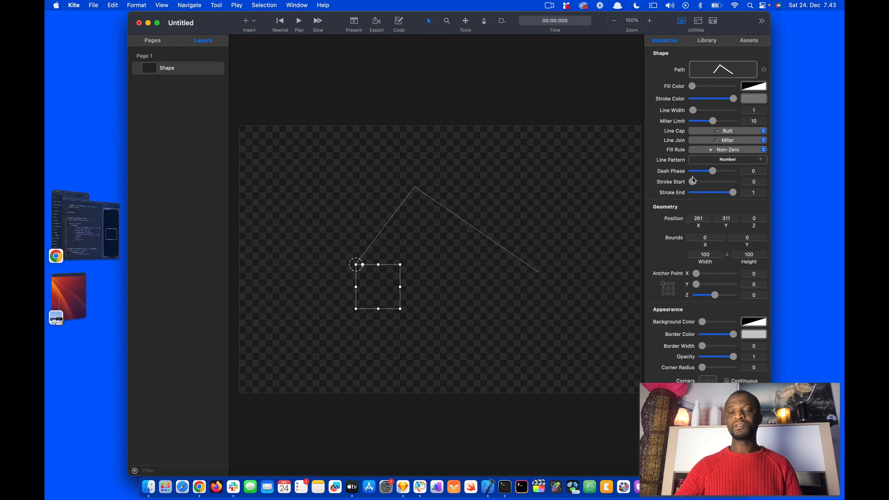
pyautogui.moveTo(478, 214)
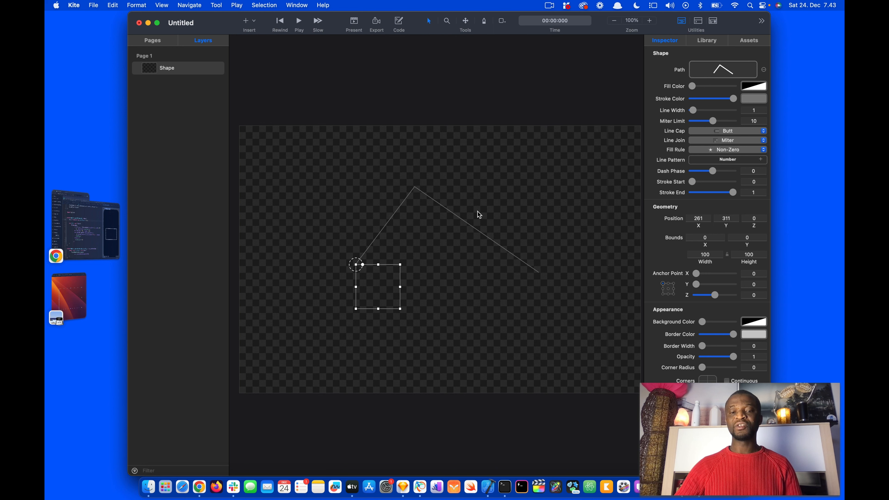
pyautogui.moveTo(477, 250)
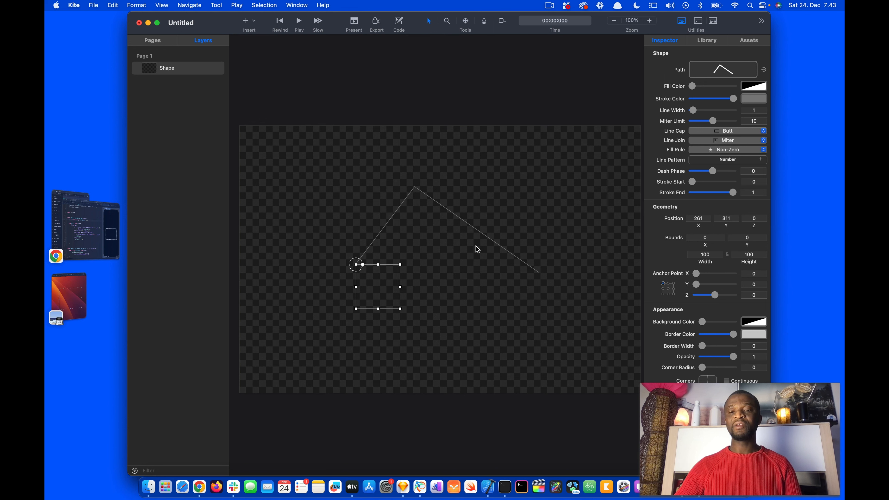
pyautogui.moveTo(699, 111)
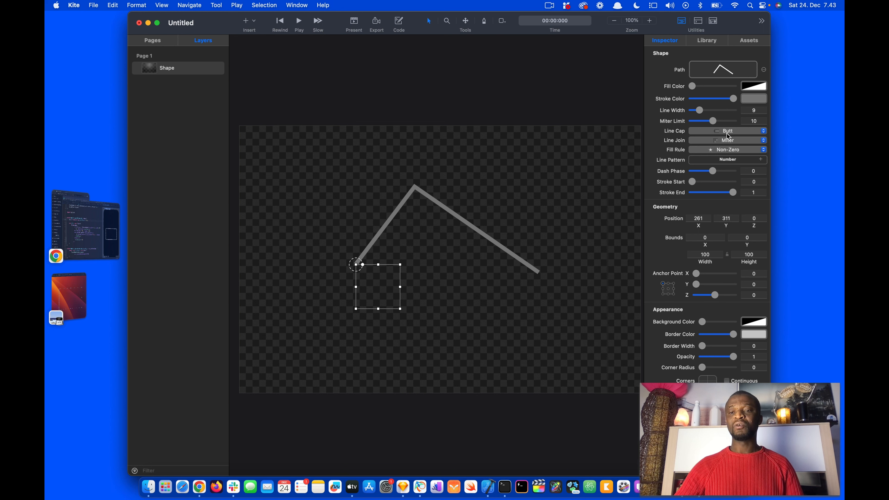
# - Set the path's Line Cap and Line Join to Round
pyautogui.click(727, 131)
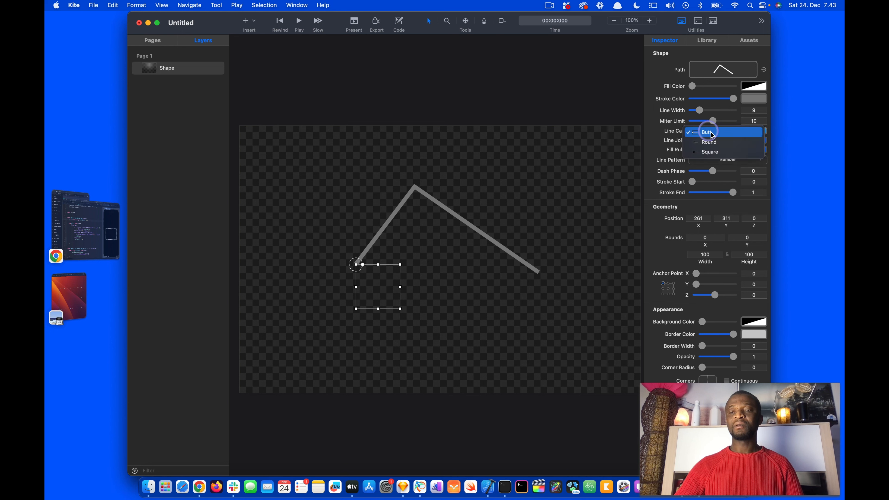
pyautogui.click(709, 141)
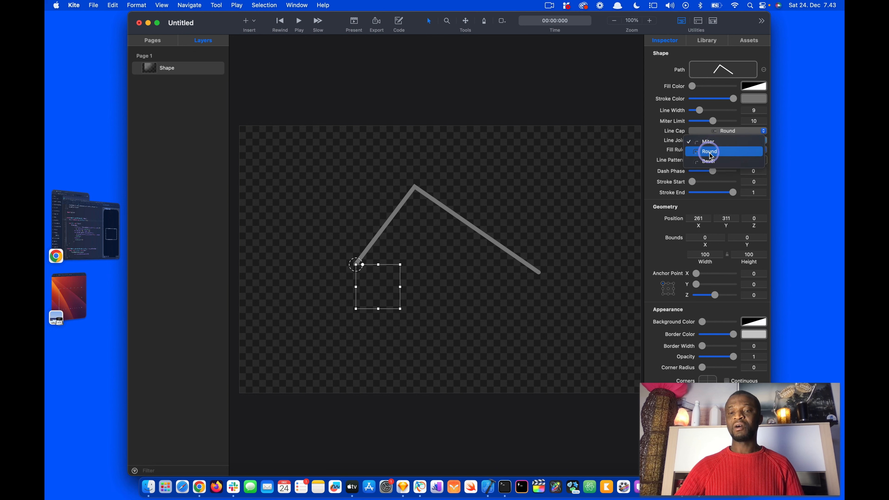
pyautogui.click(709, 151)
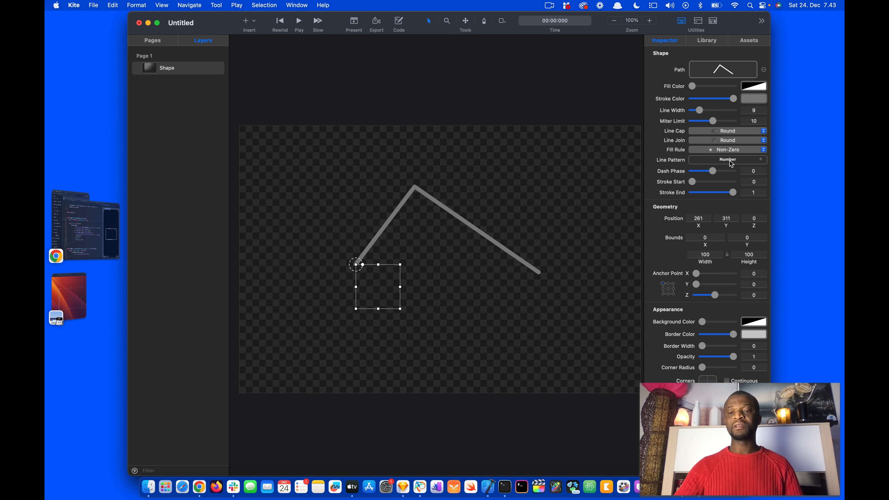
# - Add a Line Pattern value and step it up to lengthen the stroke's dashes
pyautogui.click(762, 159)
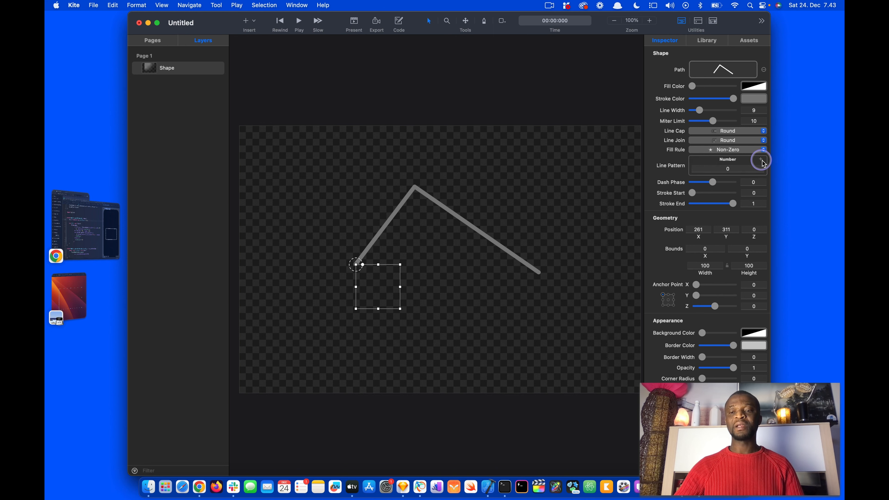
pyautogui.click(761, 165)
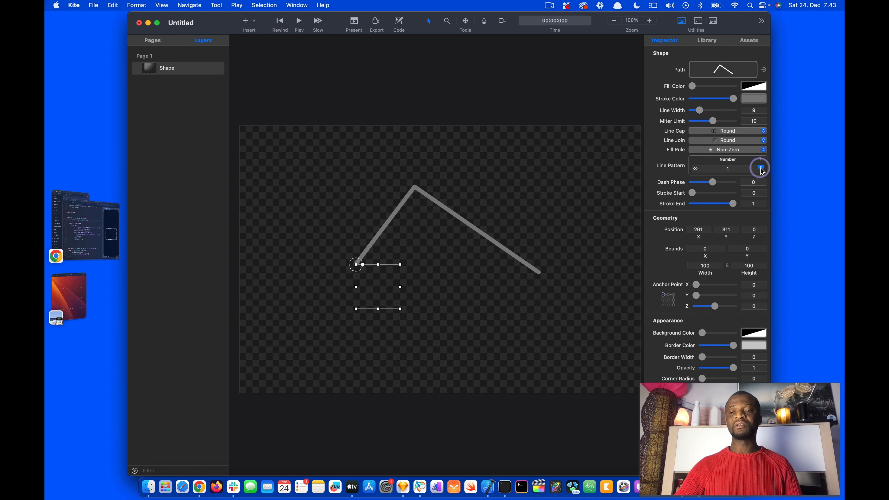
pyautogui.click(761, 163)
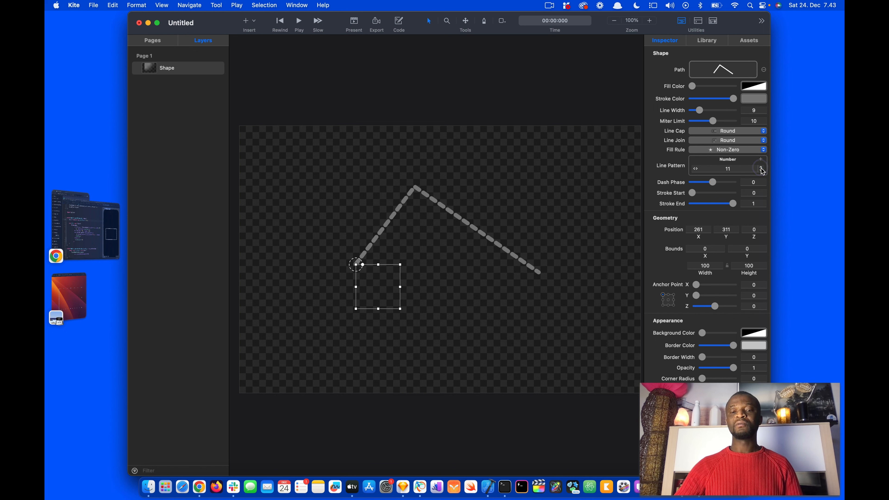
pyautogui.click(762, 162)
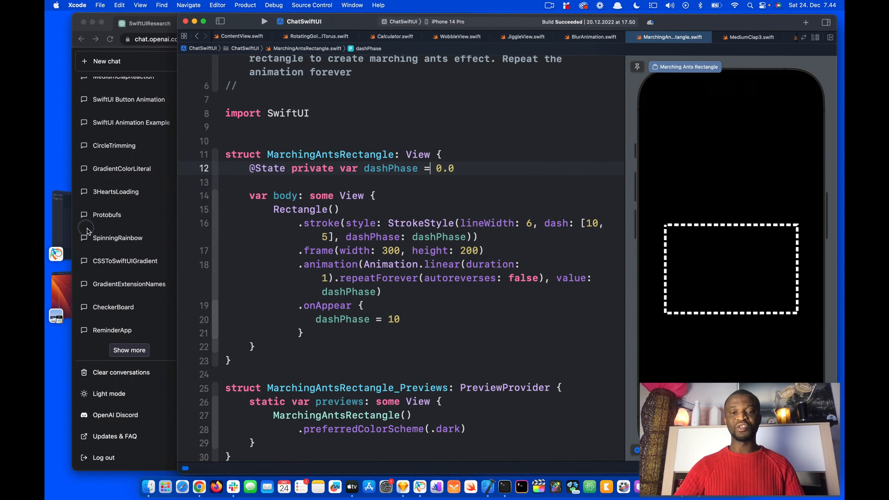
# - Set dashPhase's initial value to -100.0 and the onAppear target to 10.0
pyautogui.doubleClick(447, 168)
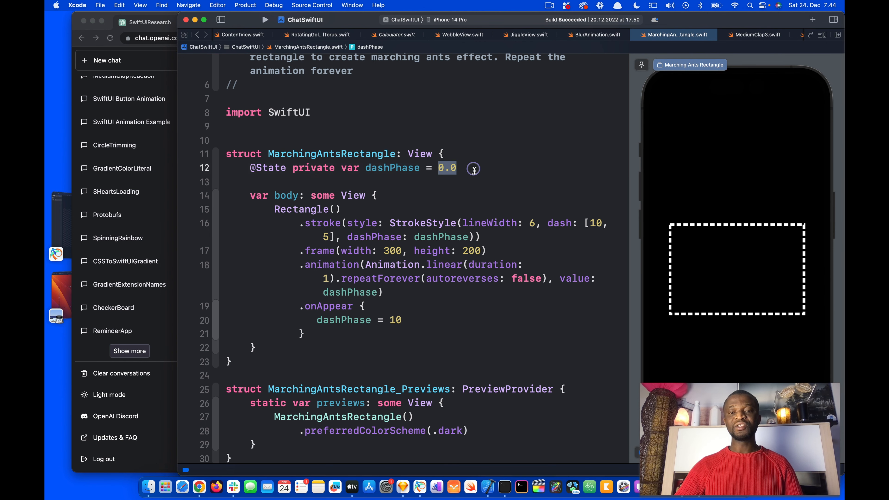
pyautogui.write('10')
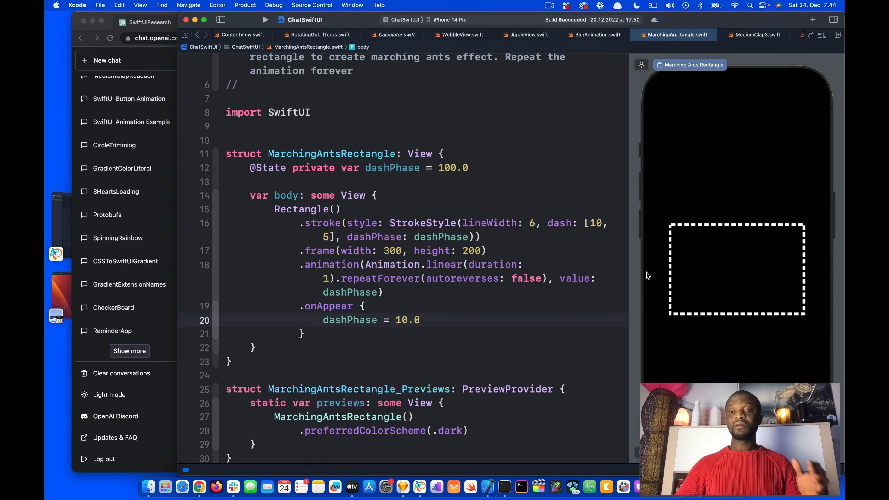
pyautogui.moveTo(663, 258)
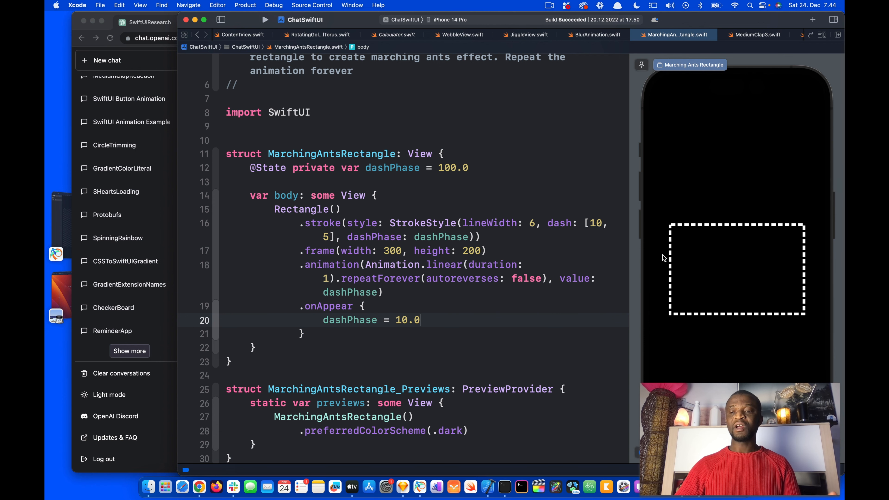
pyautogui.moveTo(695, 278)
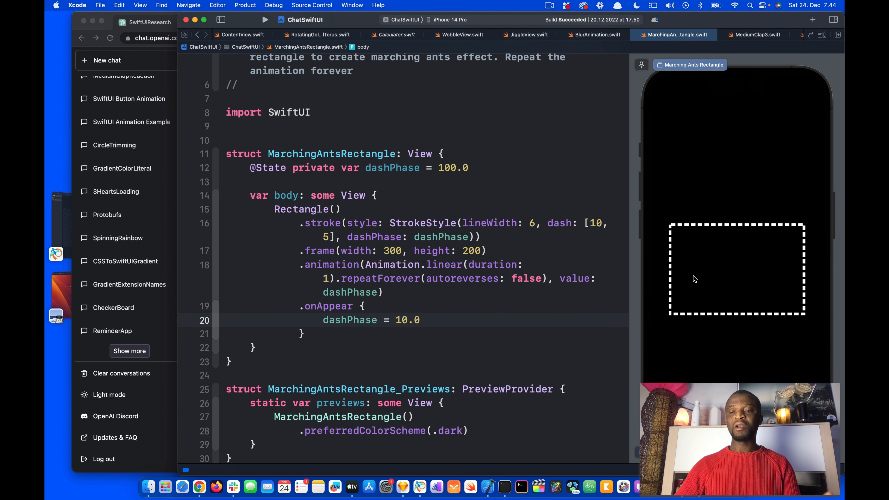
pyautogui.moveTo(558, 263)
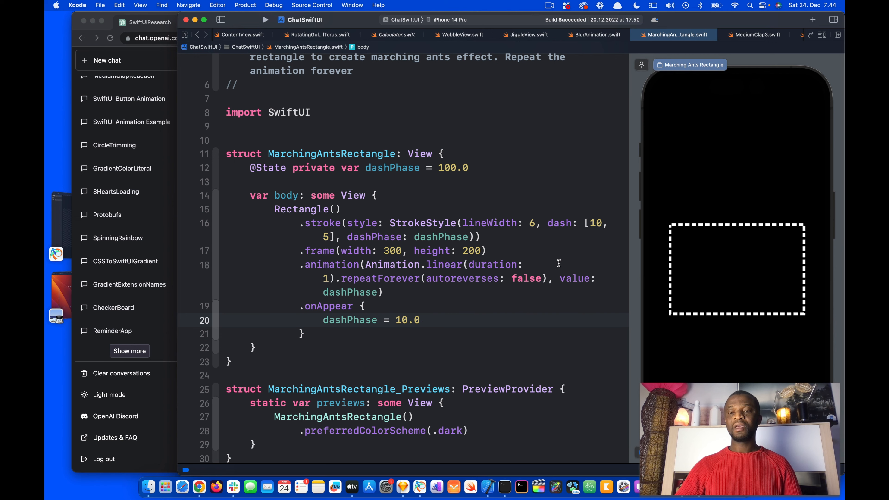
pyautogui.click(420, 320)
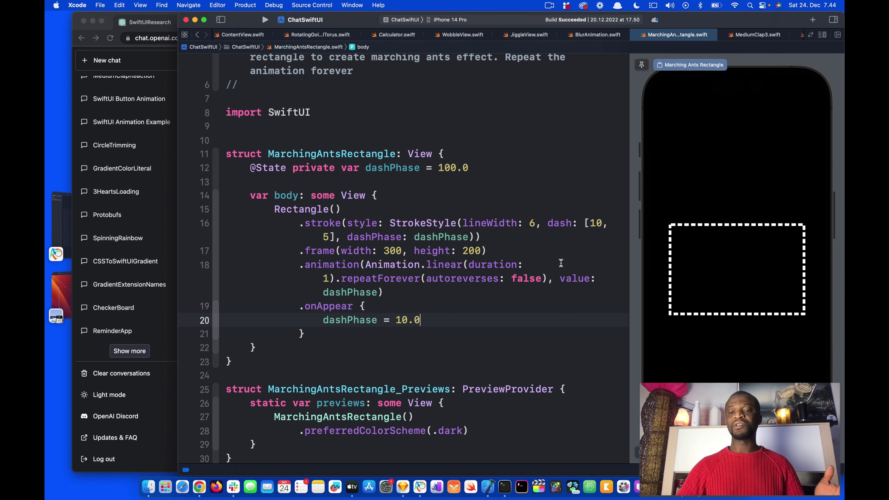
pyautogui.moveTo(784, 273)
pyautogui.write('-')
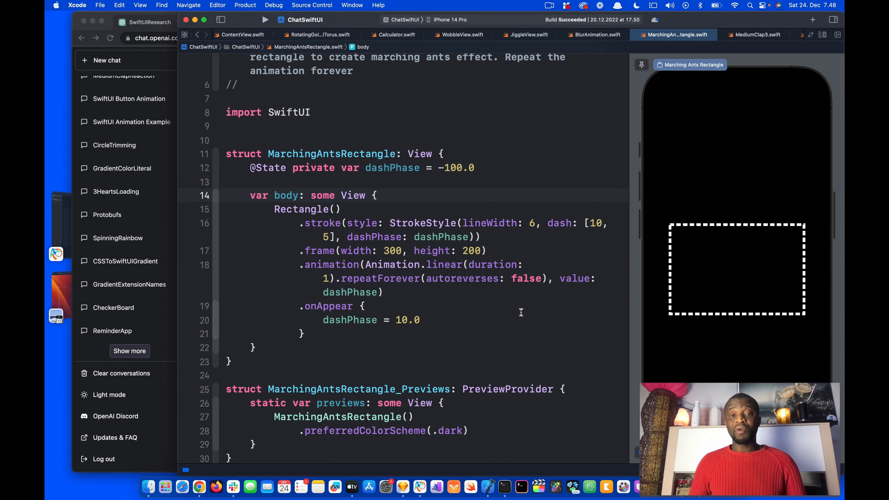
pyautogui.click(377, 195)
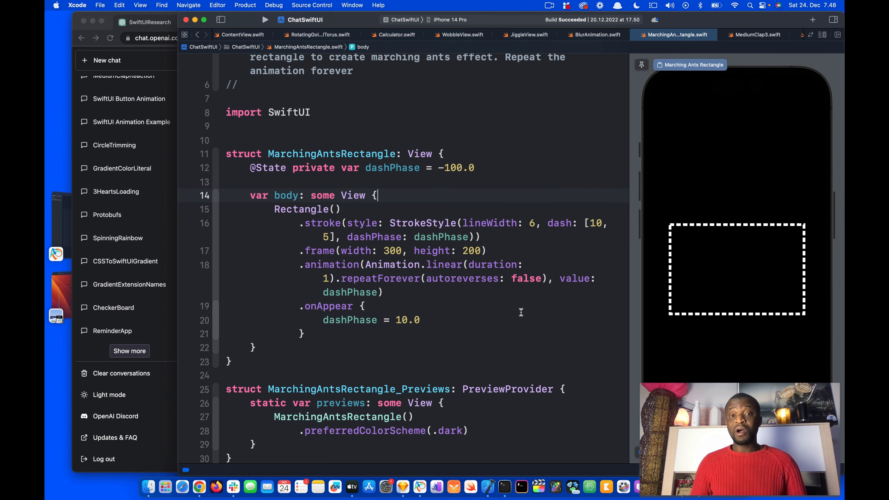